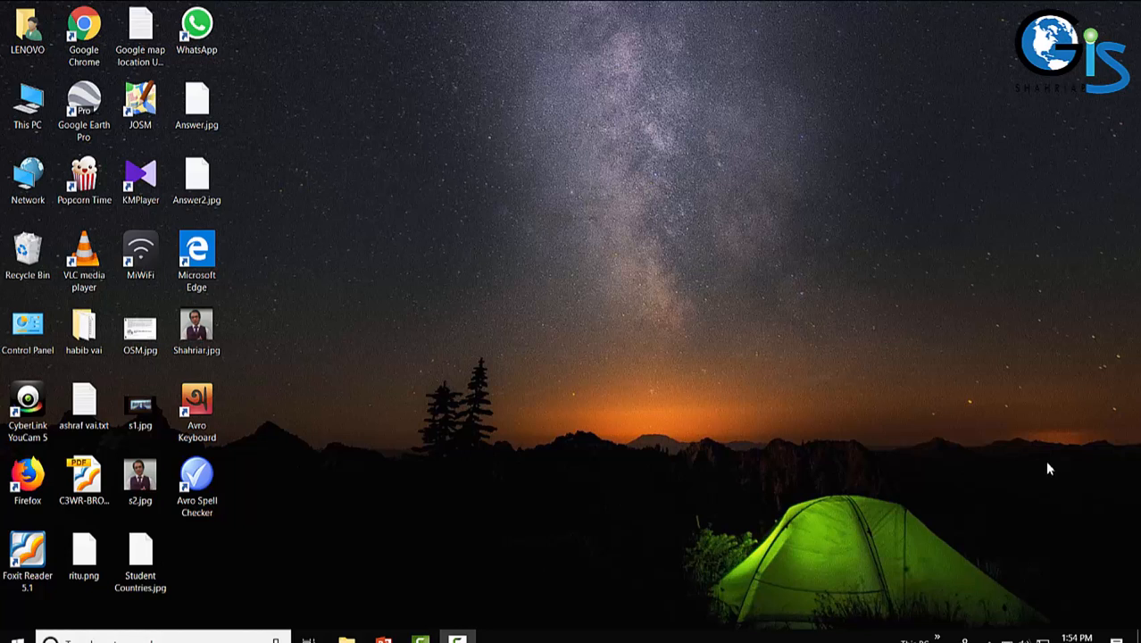
mouse_move(836, 396)
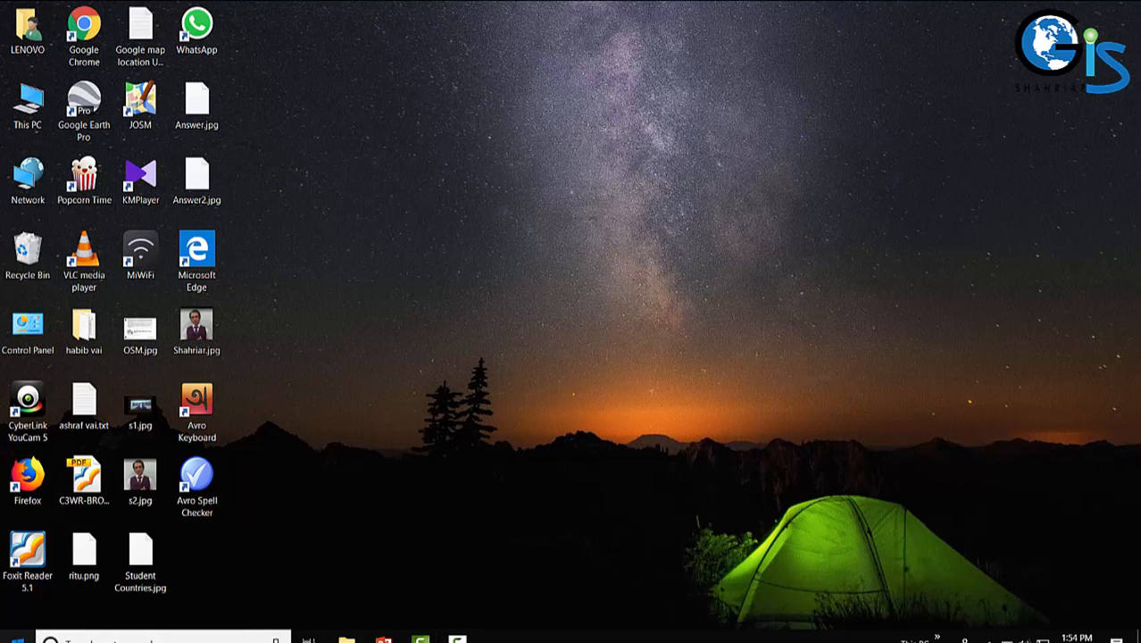
- Bring up the installed-programs list in the Windows Start menu to reach GeoServer 2.14.2
click(26, 639)
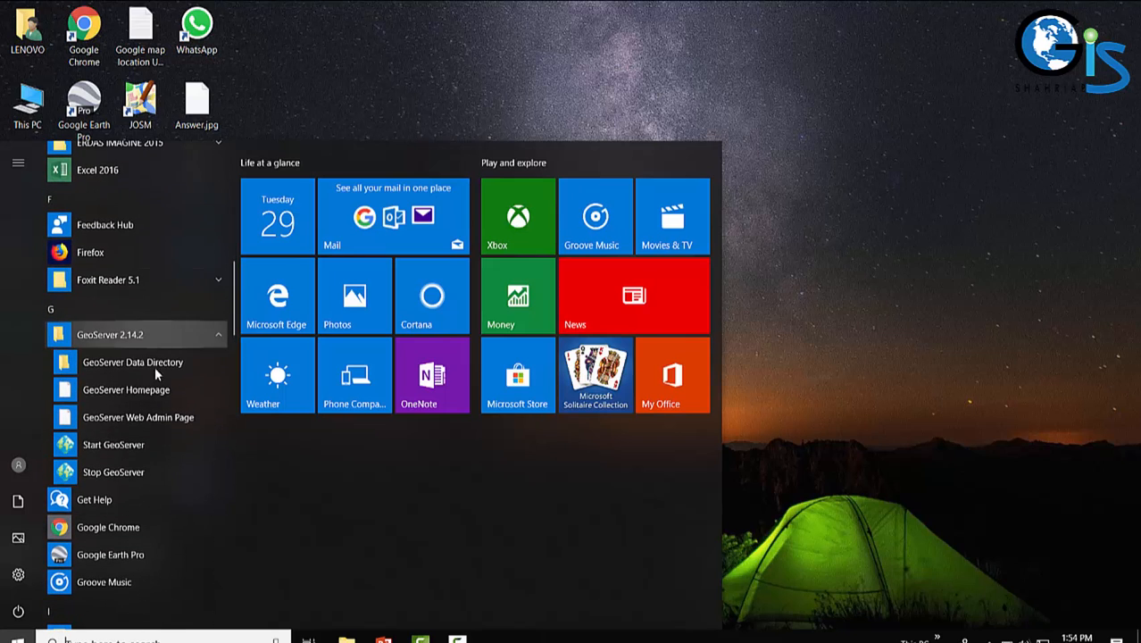
mouse_move(129, 452)
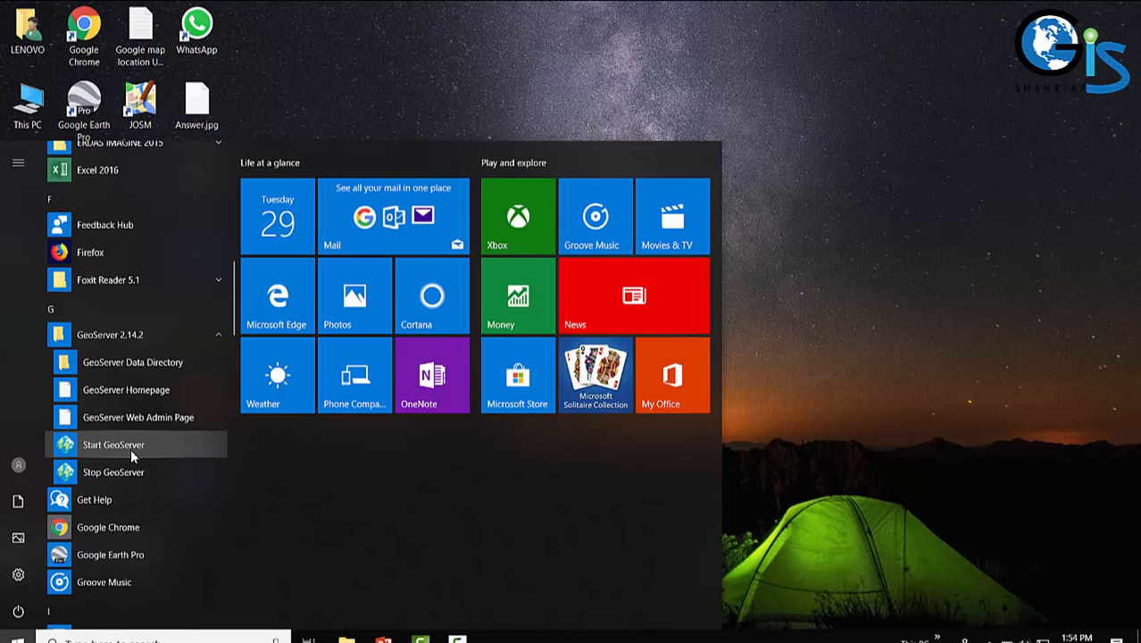
- Launch Start GeoServer and let the console run until it reports the server started on port 8080
click(113, 443)
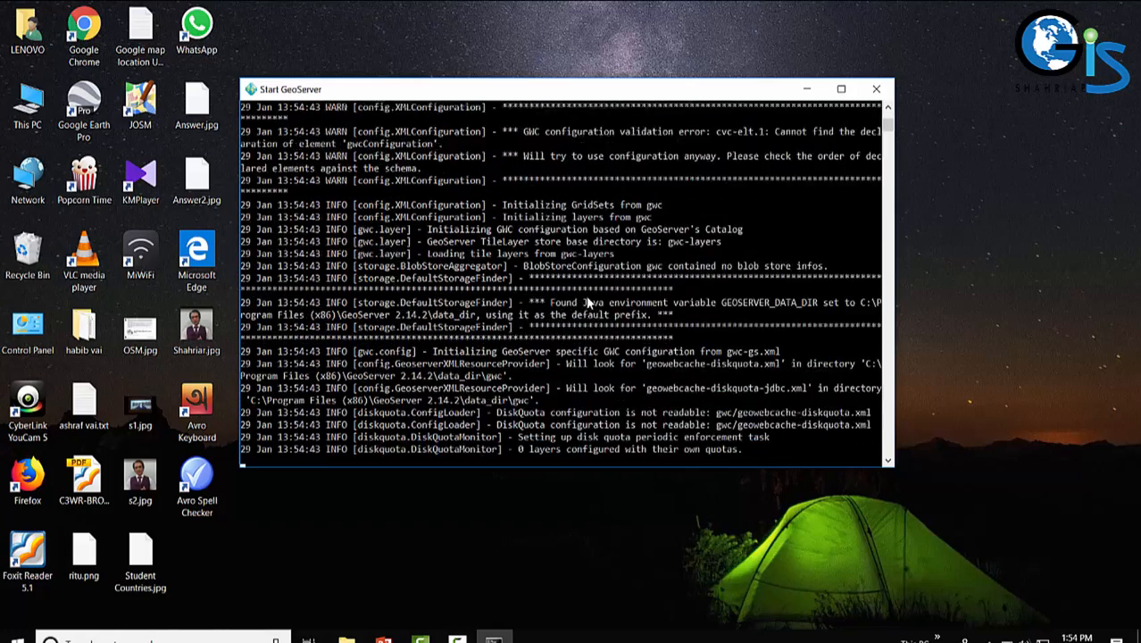
scroll(down, 3)
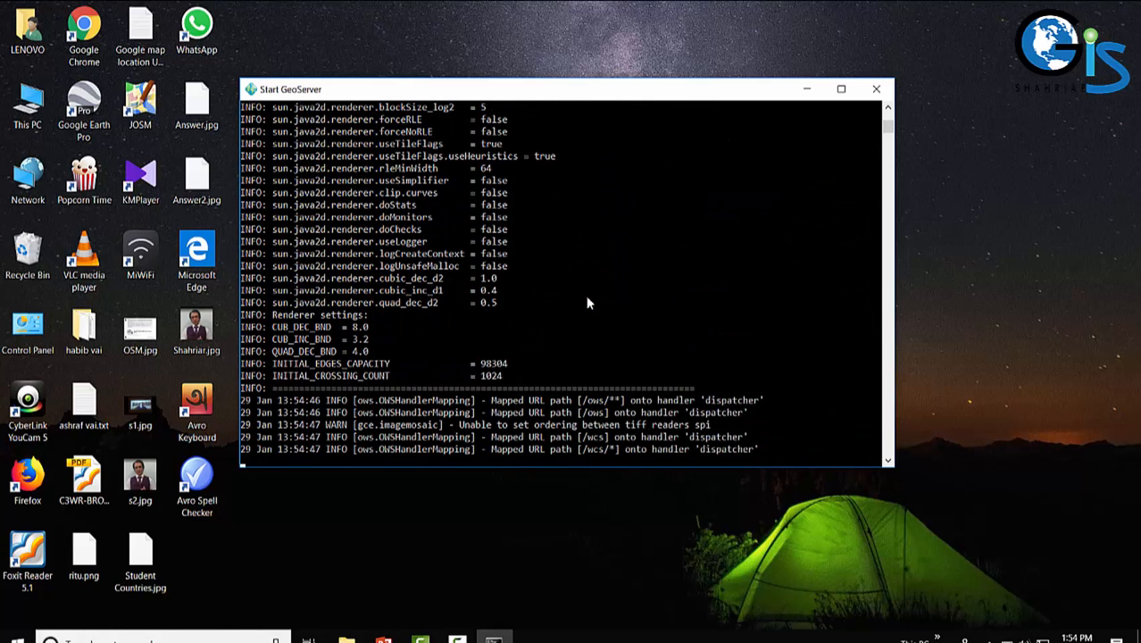
scroll(down, 3)
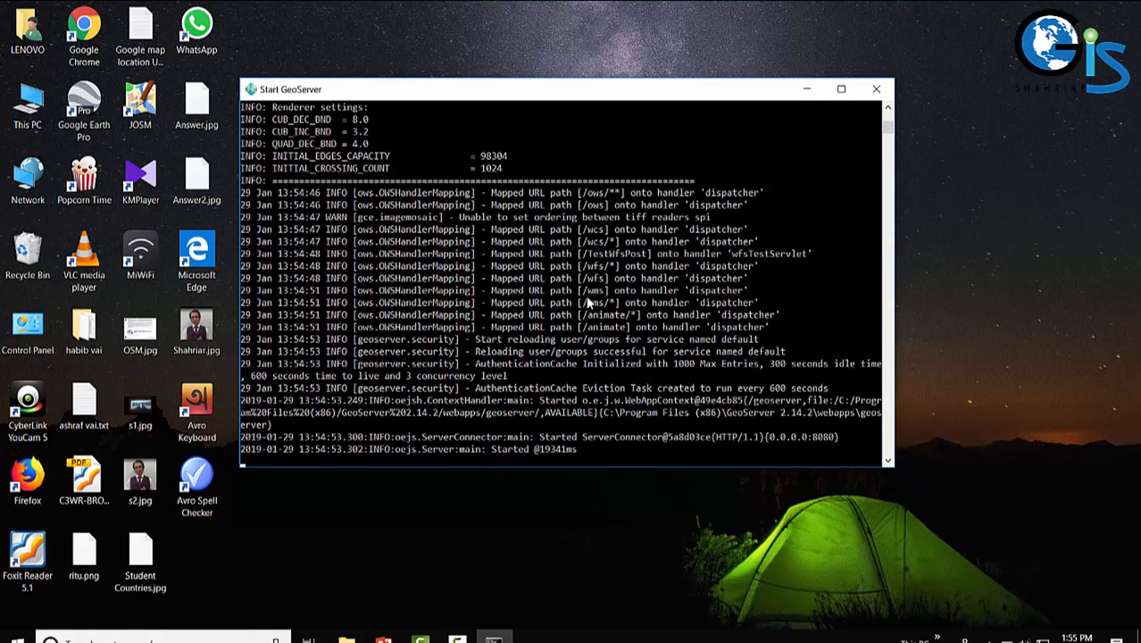
mouse_move(598, 307)
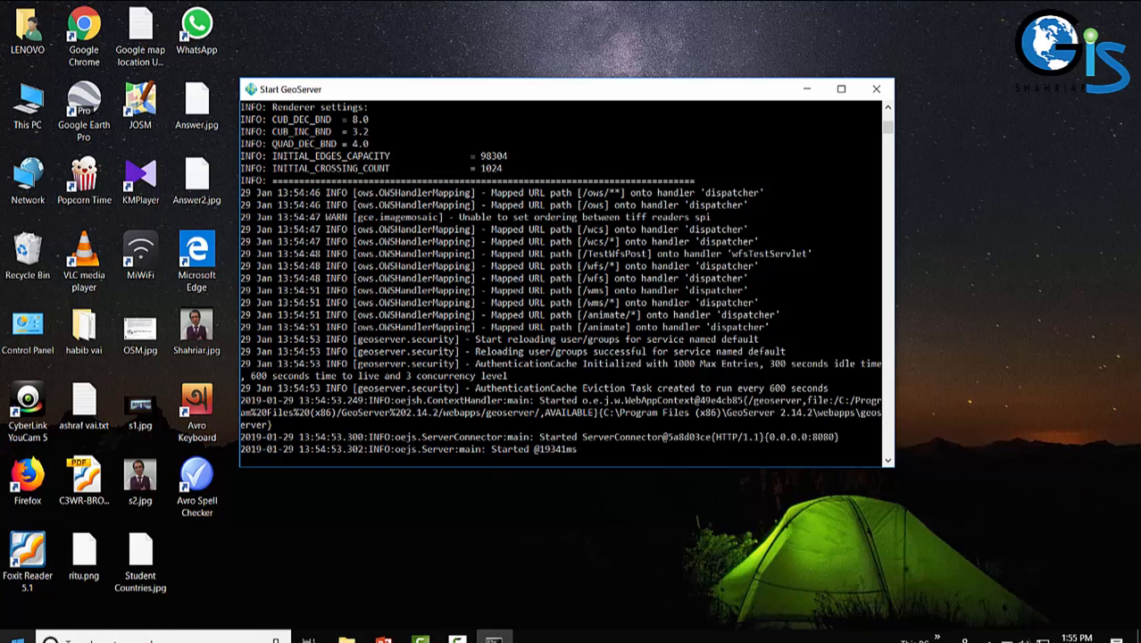
- Launch the GeoServer Web Admin Page shortcut from the GeoServer 2.14.2 Start-menu group
click(48, 639)
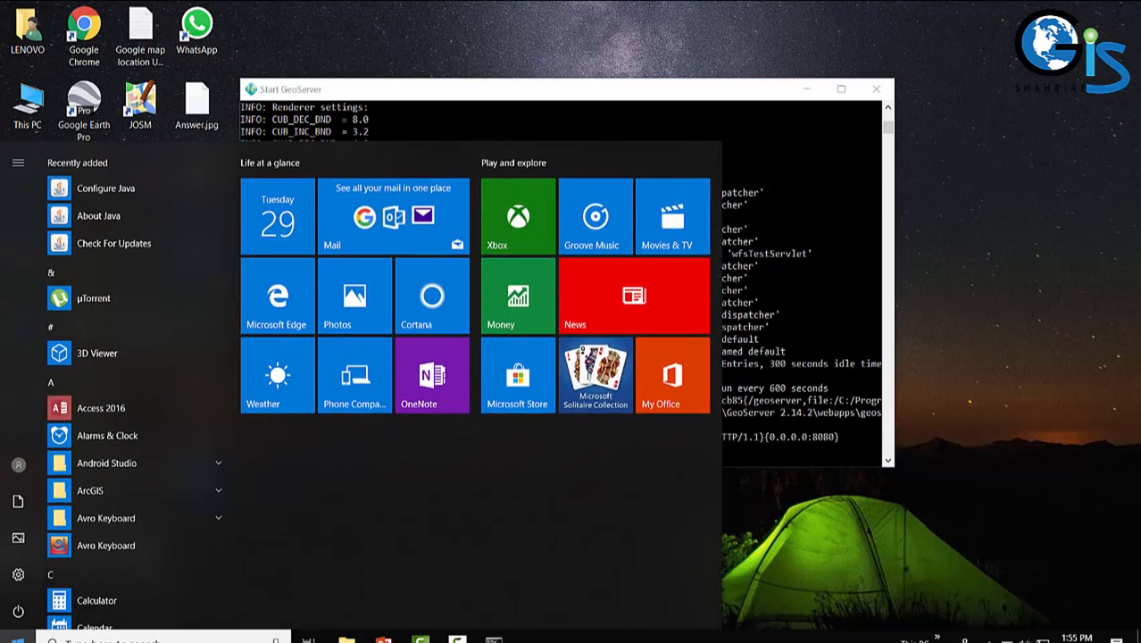
scroll(down, 3)
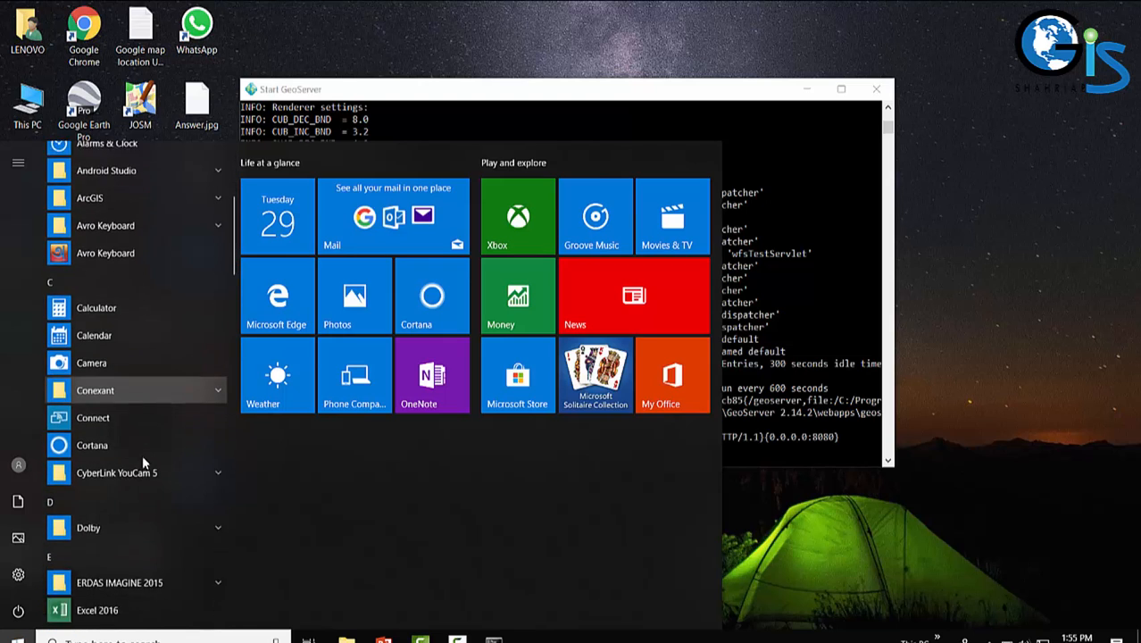
scroll(down, 3)
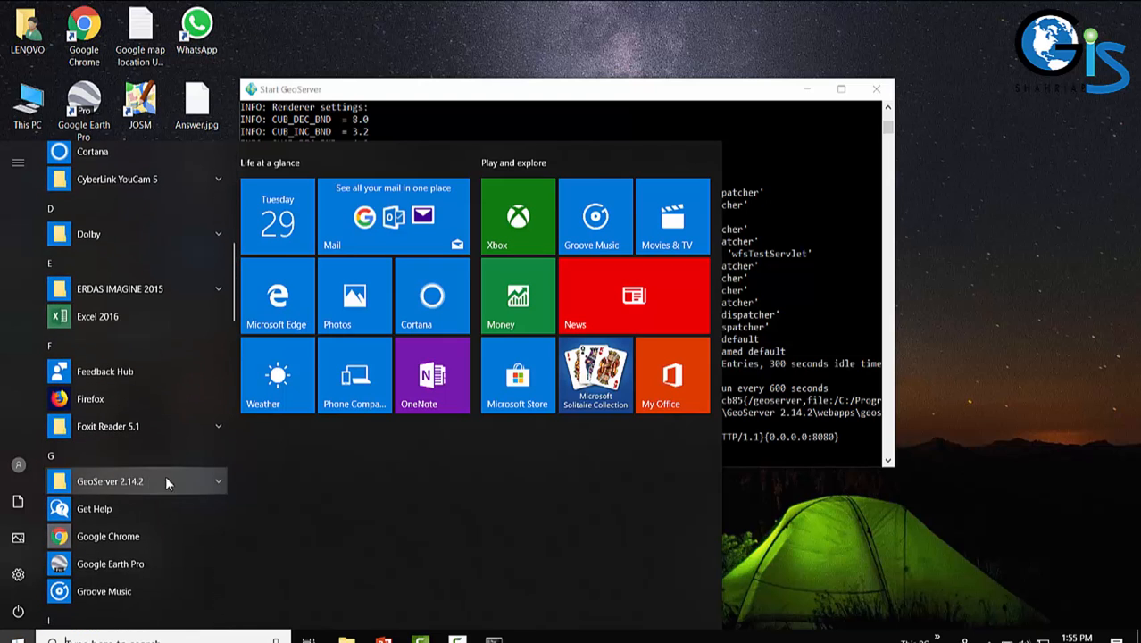
click(110, 482)
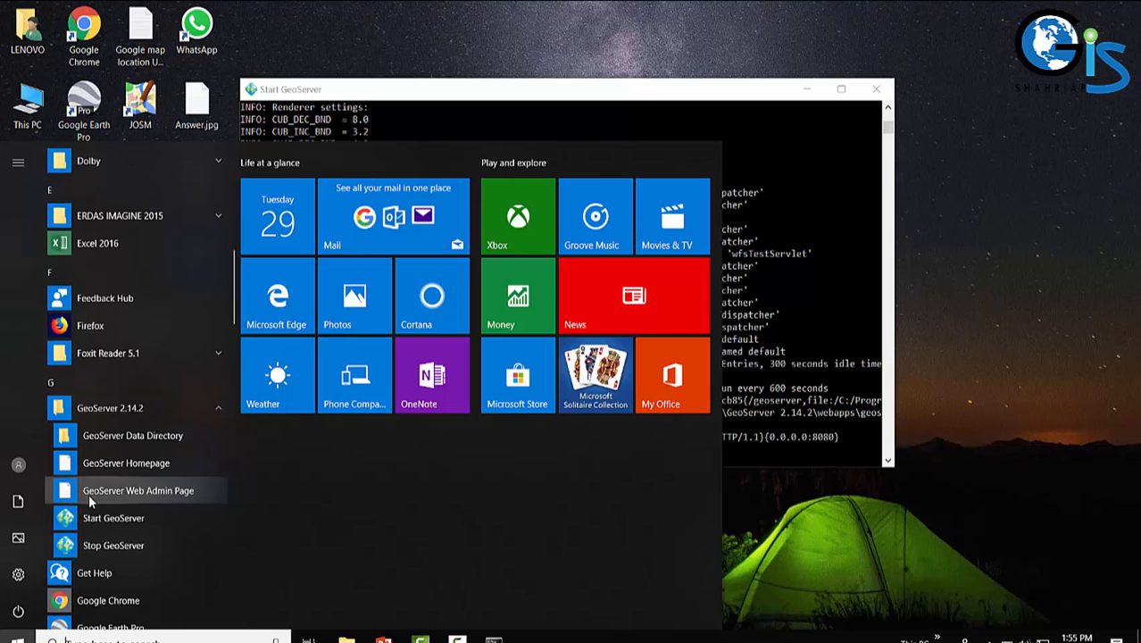
mouse_move(161, 496)
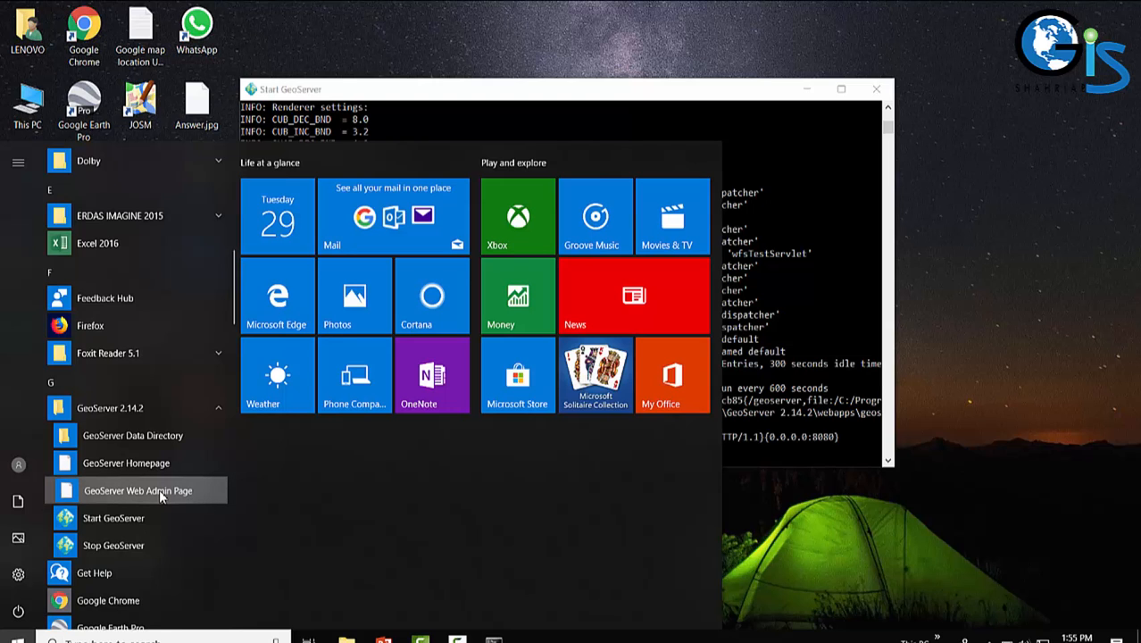
click(139, 489)
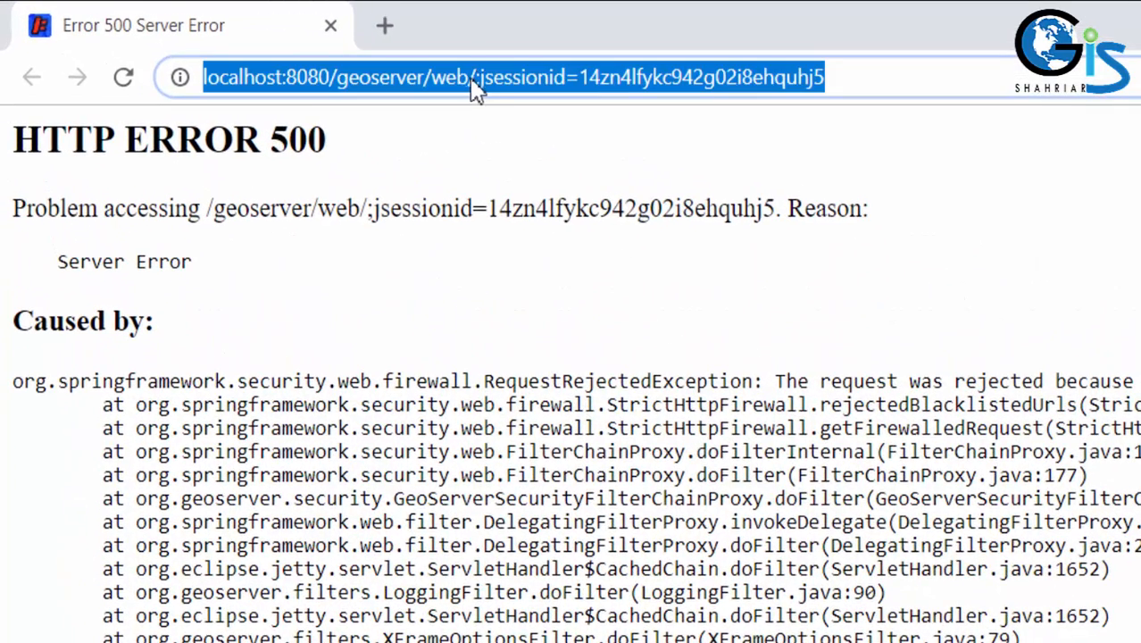
- Drop the ;jsessionid part of the URL so localhost:8080/geoserver/web/ reloads the Welcome page
click(478, 77)
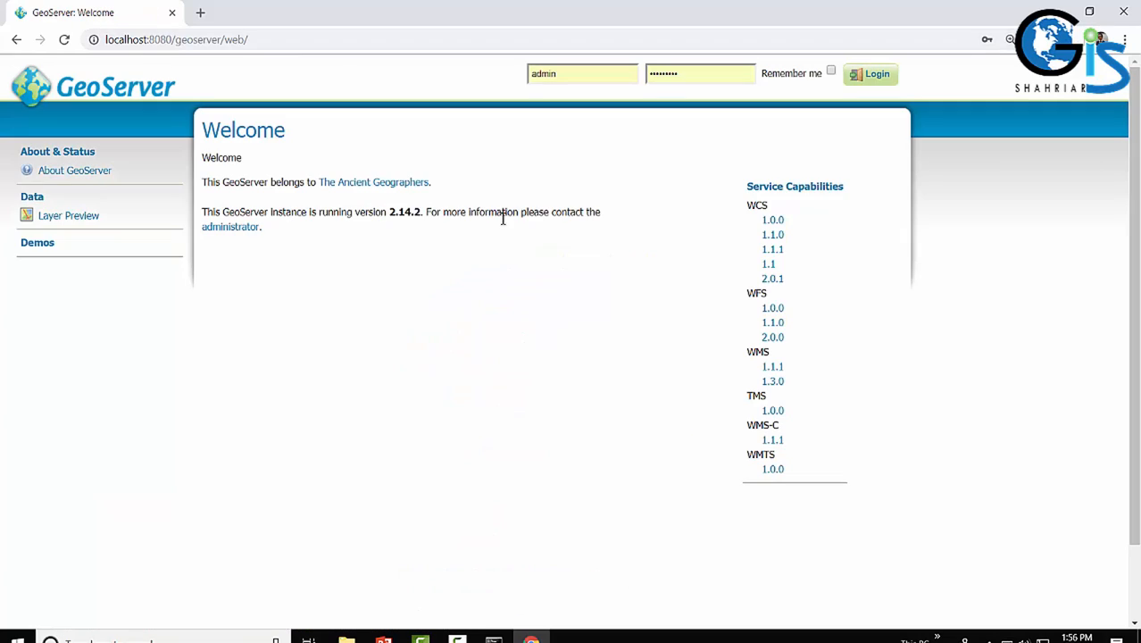
mouse_move(484, 152)
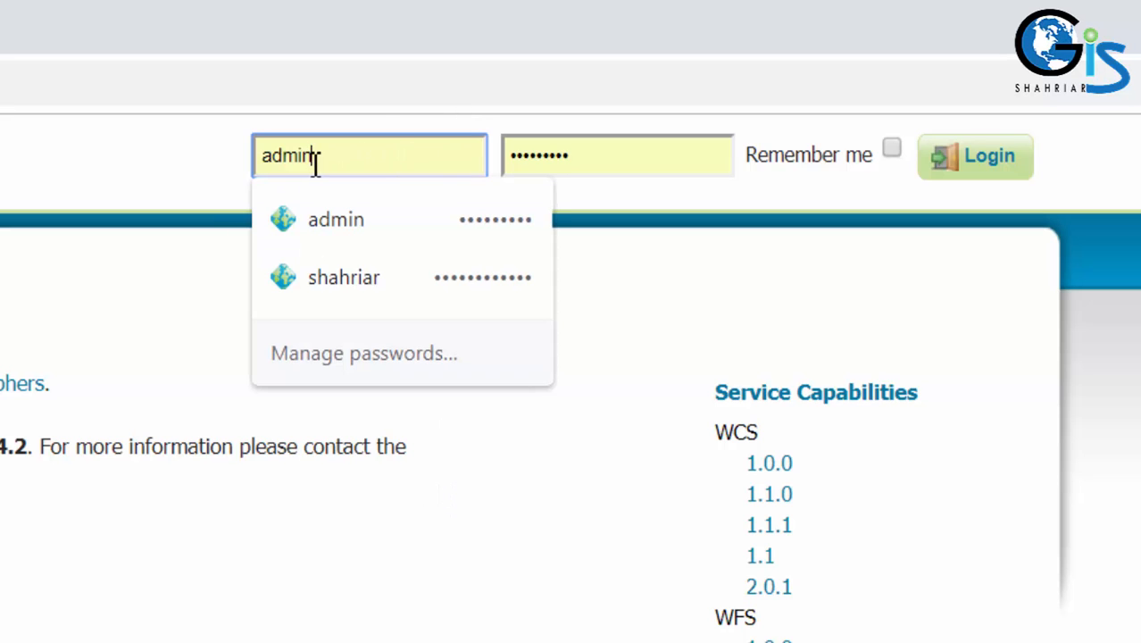
mouse_move(86, 211)
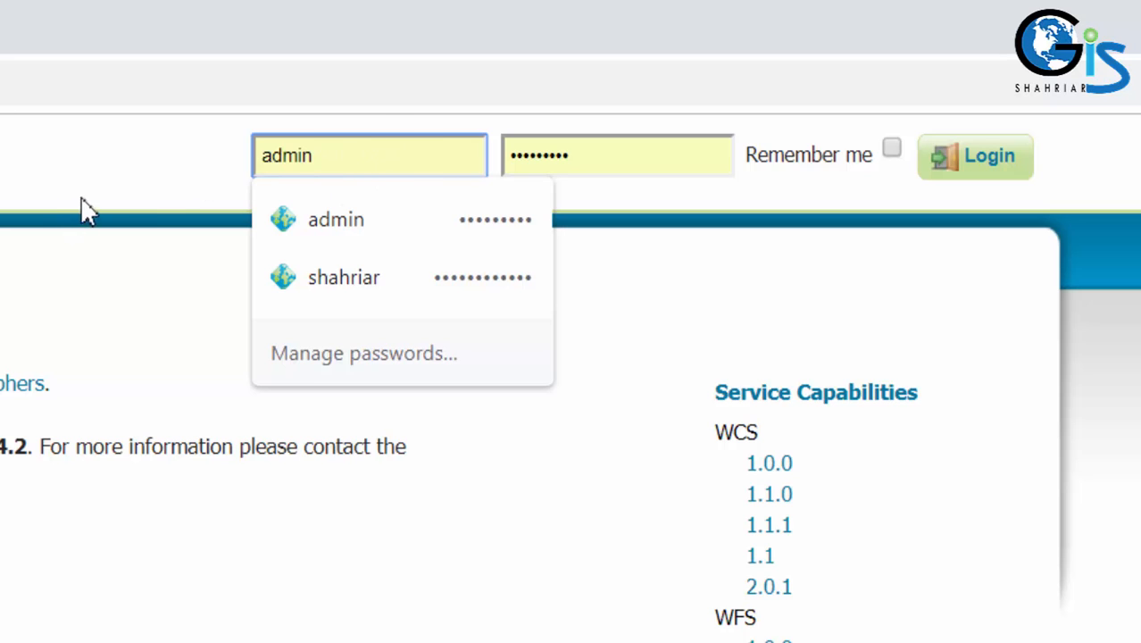
mouse_move(406, 147)
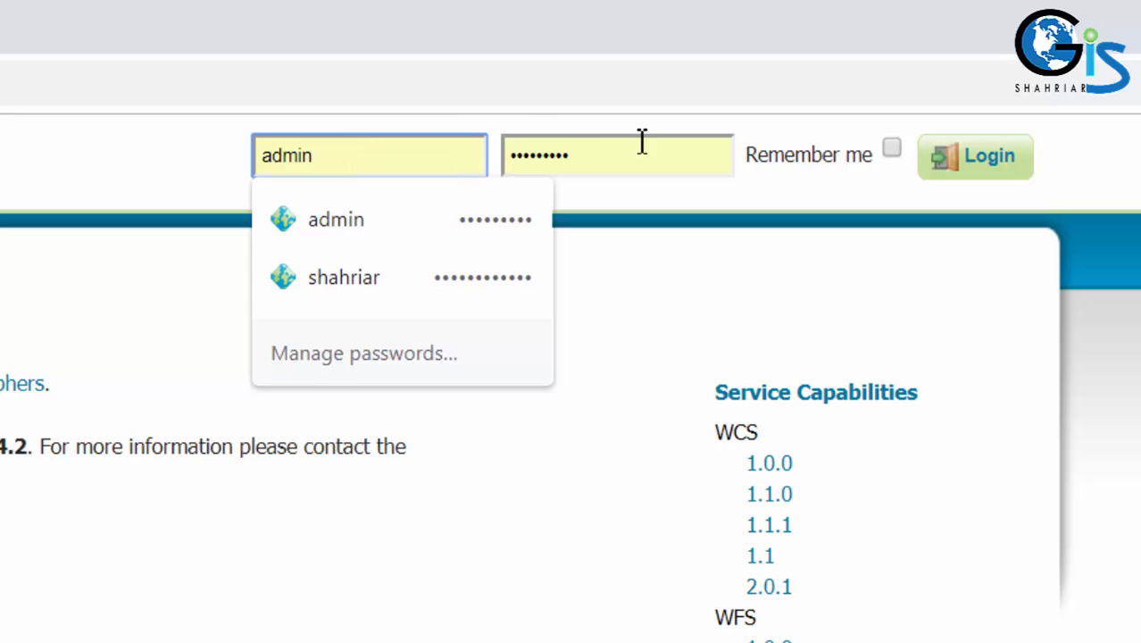
mouse_move(593, 156)
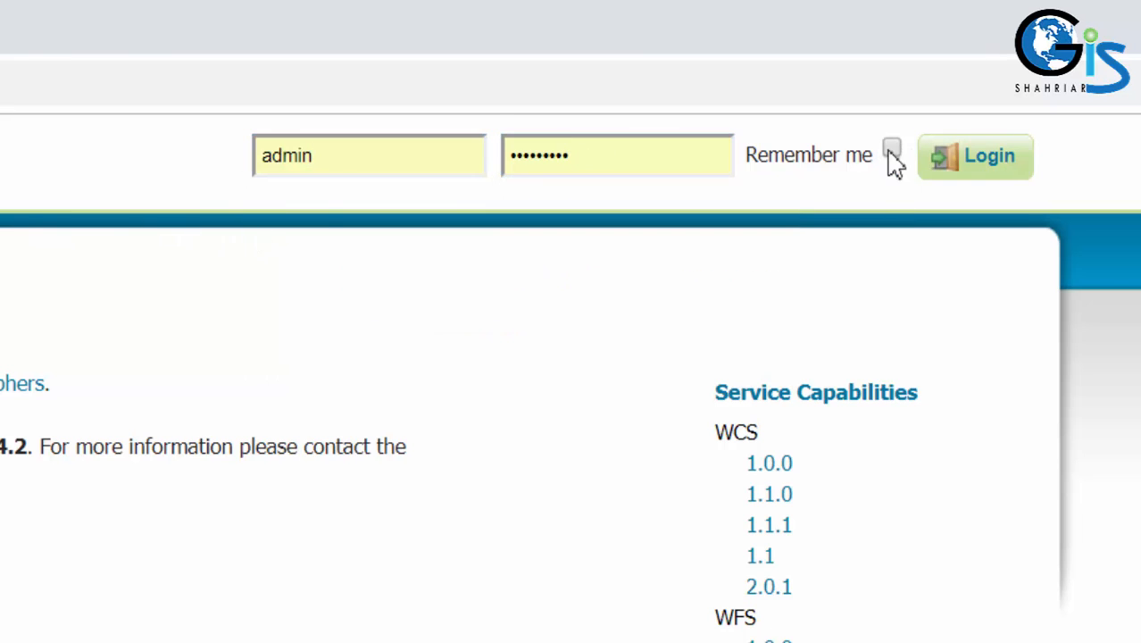
- Enter the admin user name and password and enable Remember me on the Welcome page
click(892, 146)
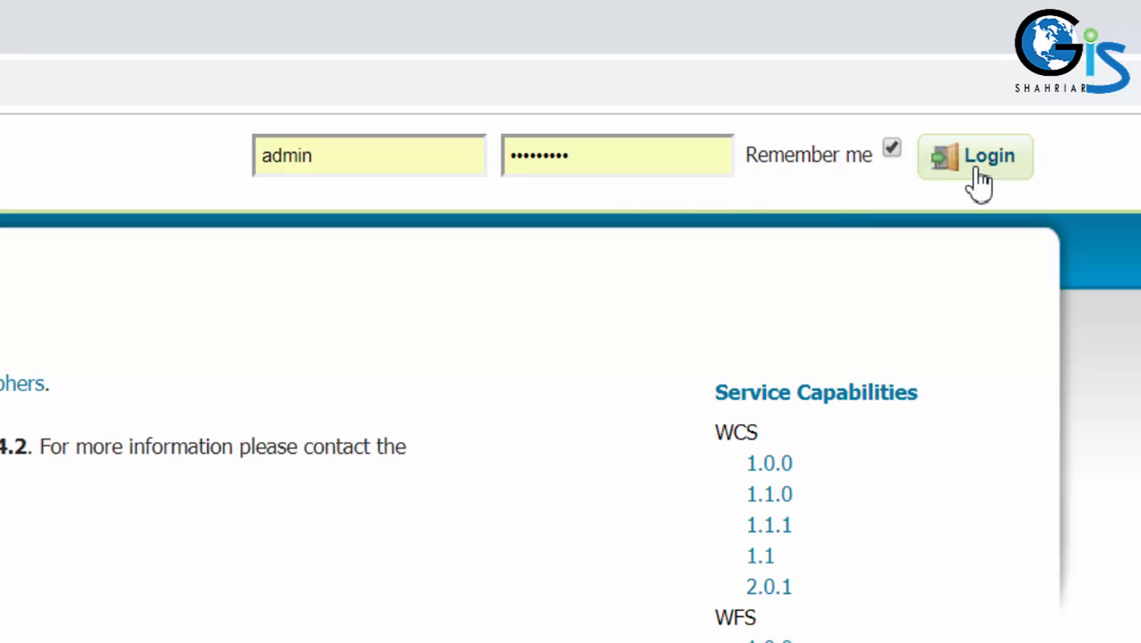
click(982, 157)
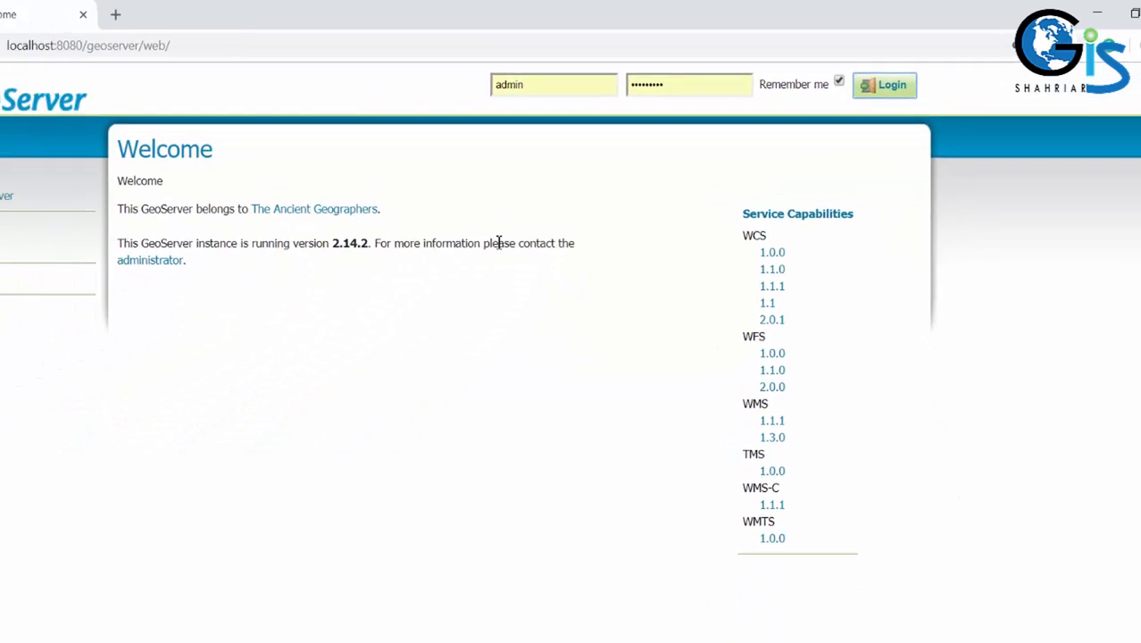
- Sign in as admin and review the data, services, settings, tile caching and security sections
click(882, 85)
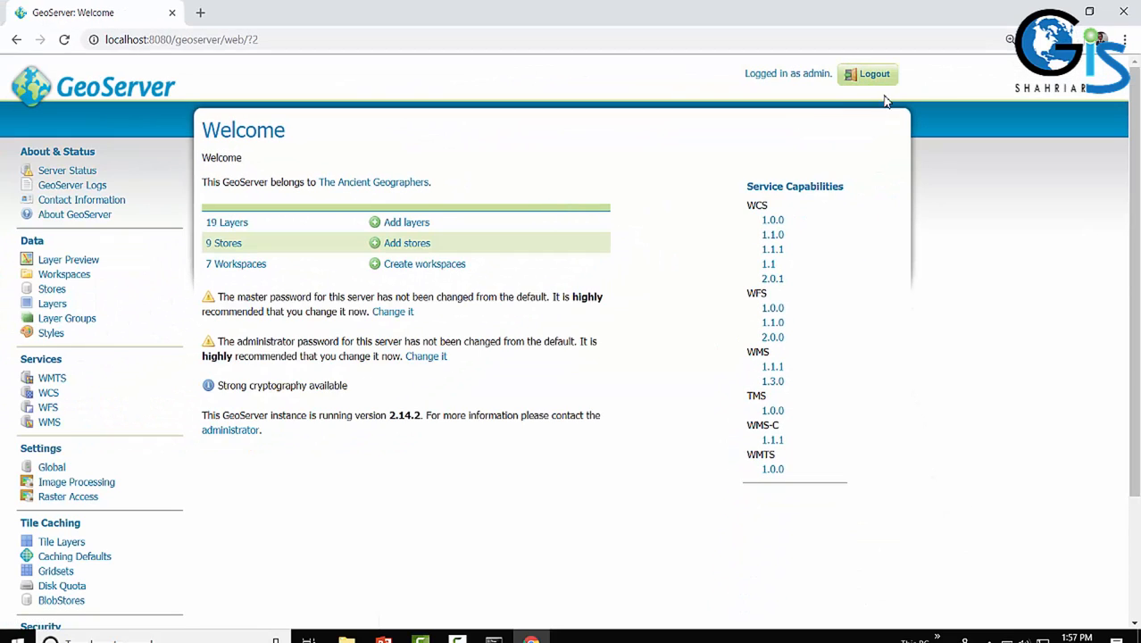
mouse_move(932, 99)
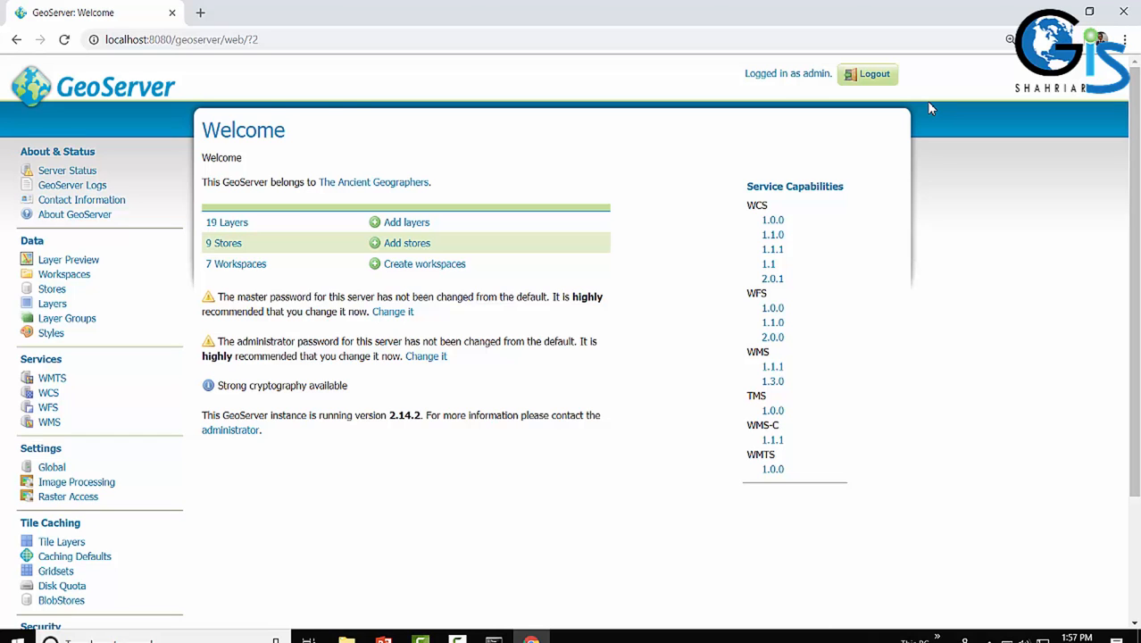
mouse_move(225, 250)
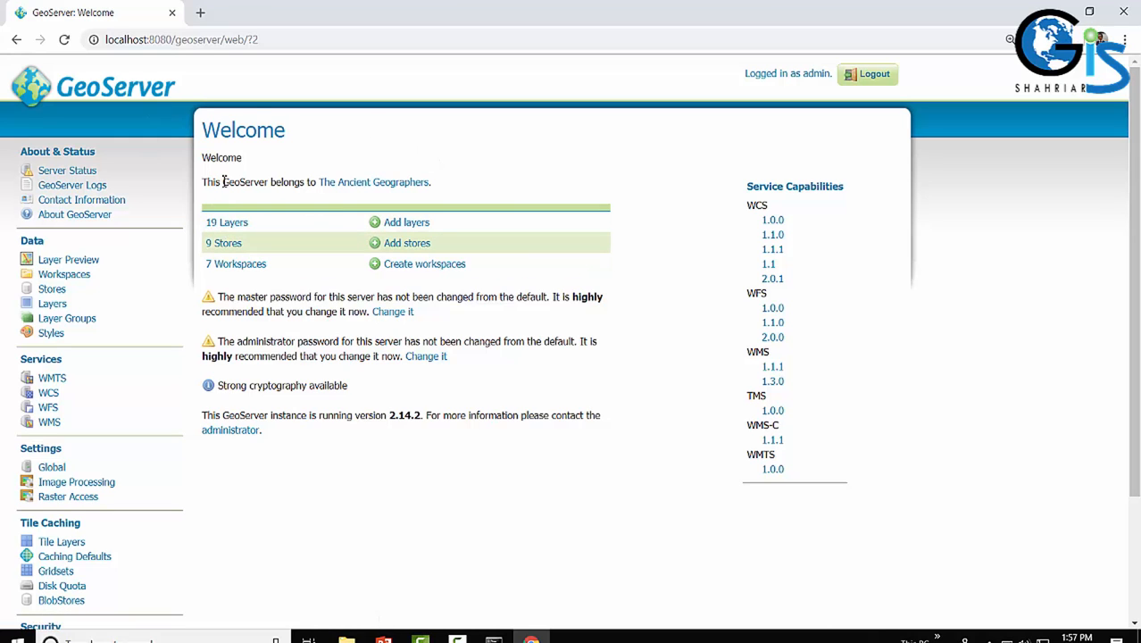
scroll(down, 3)
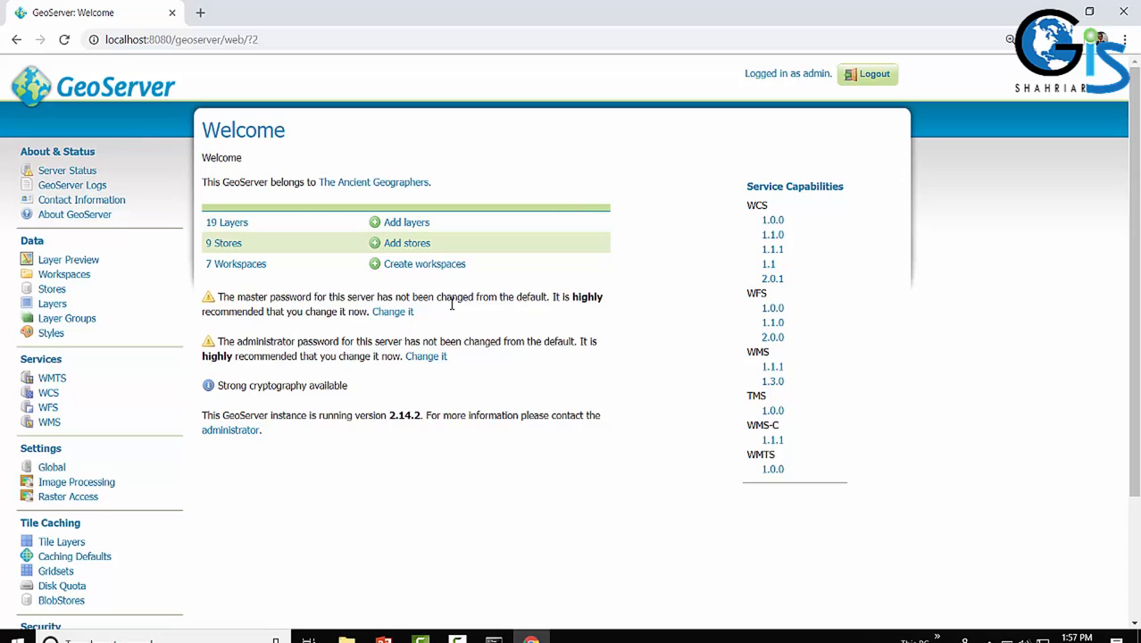
mouse_move(455, 310)
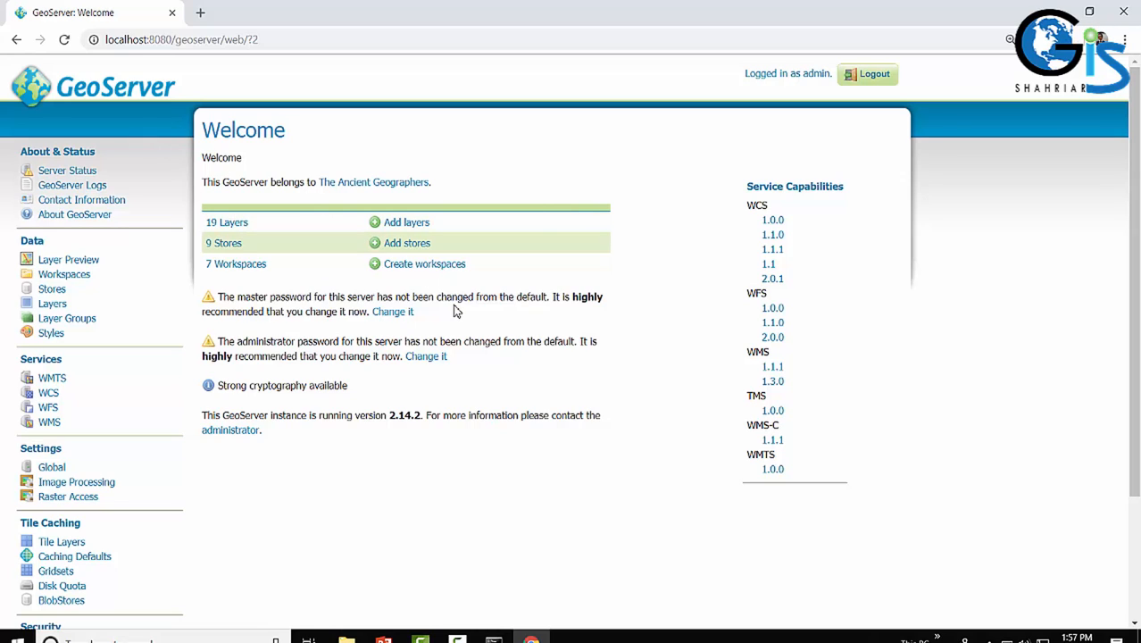
mouse_move(181, 287)
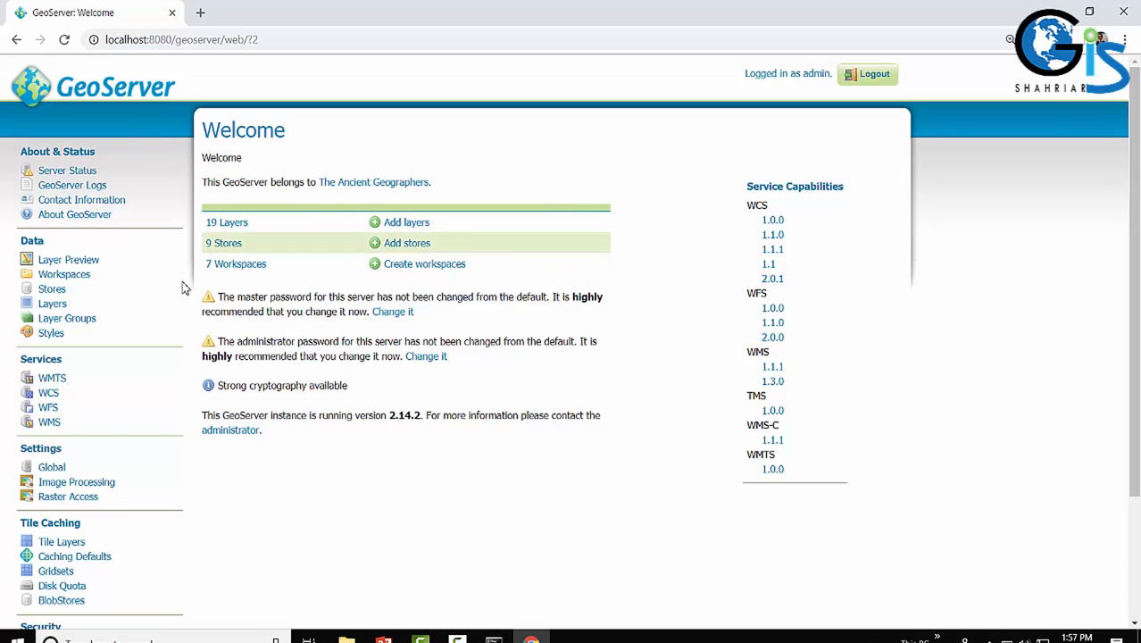
mouse_move(143, 279)
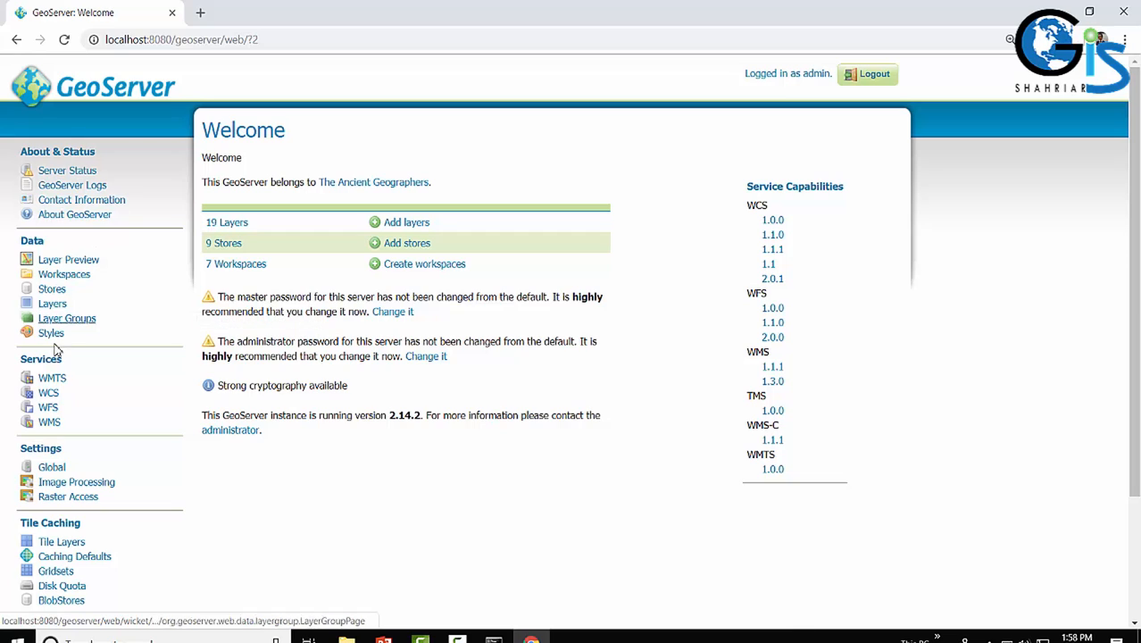
mouse_move(68, 259)
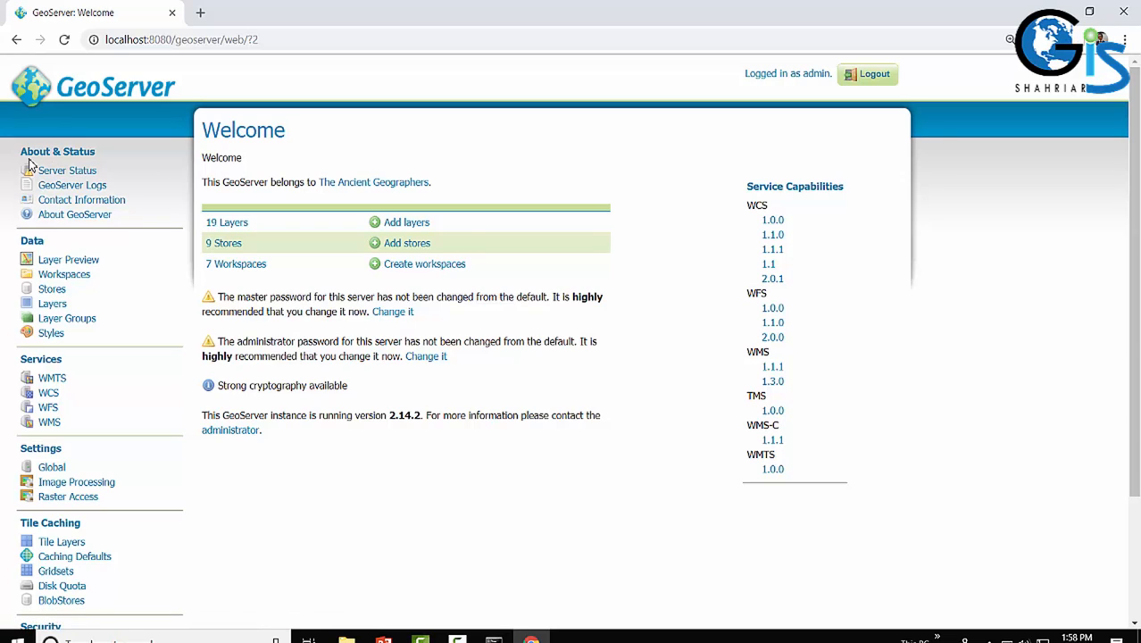
mouse_move(97, 161)
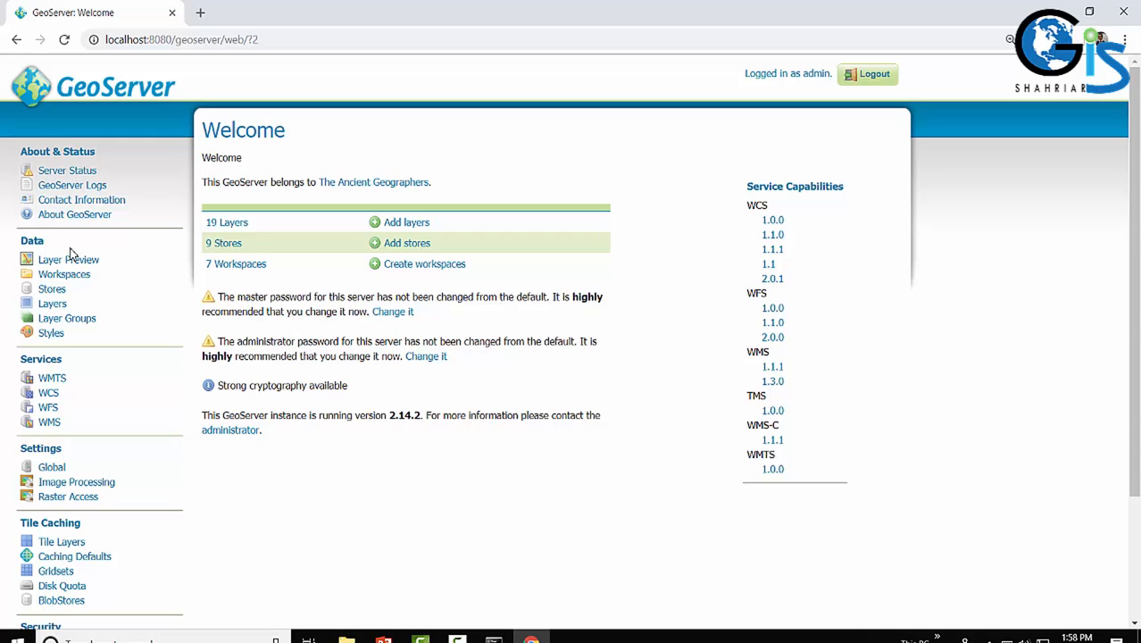
scroll(down, 3)
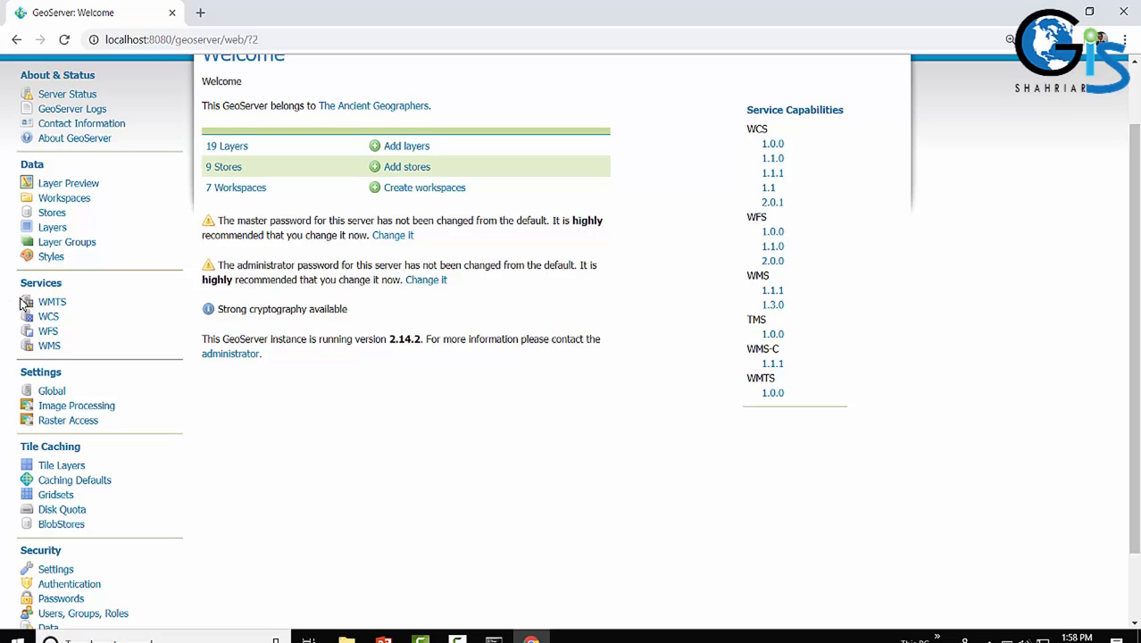
mouse_move(88, 360)
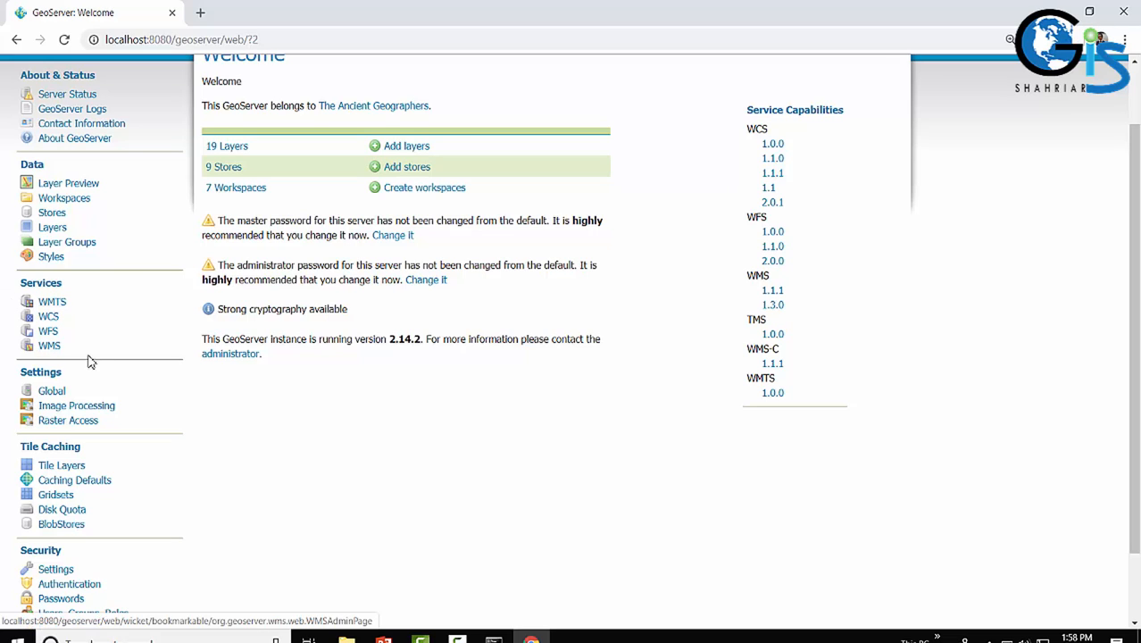
mouse_move(75, 397)
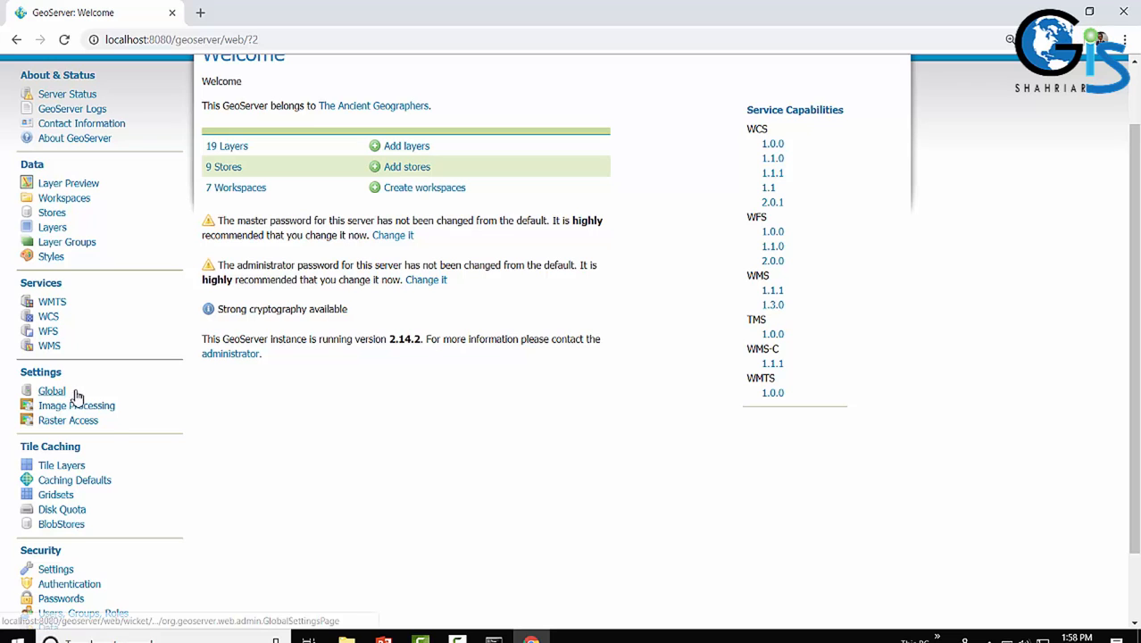
mouse_move(86, 453)
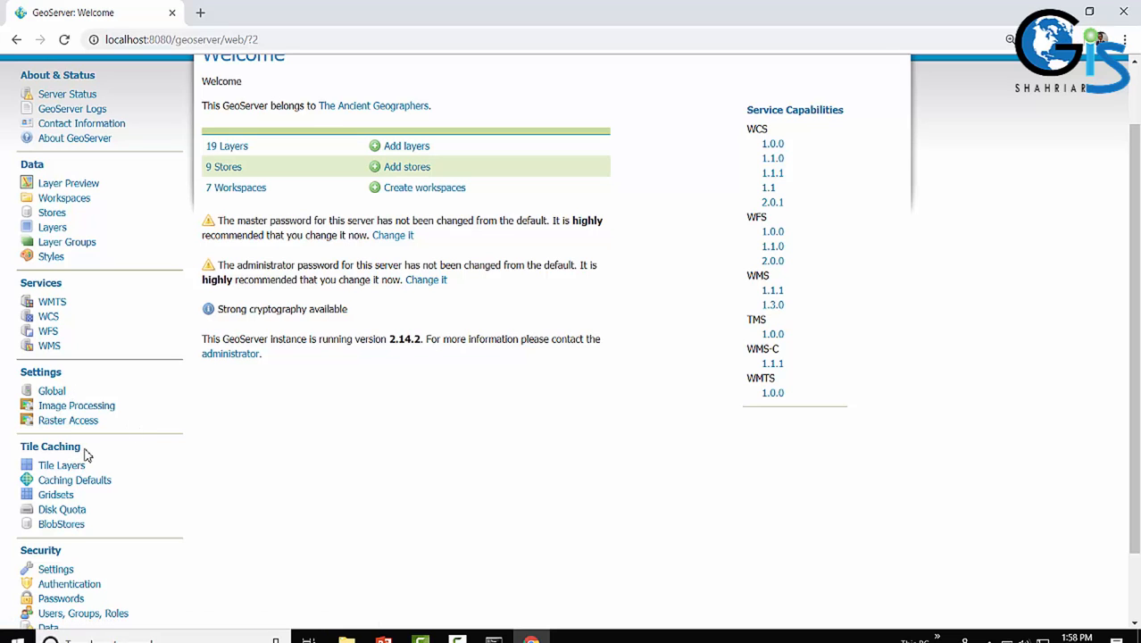
scroll(down, 3)
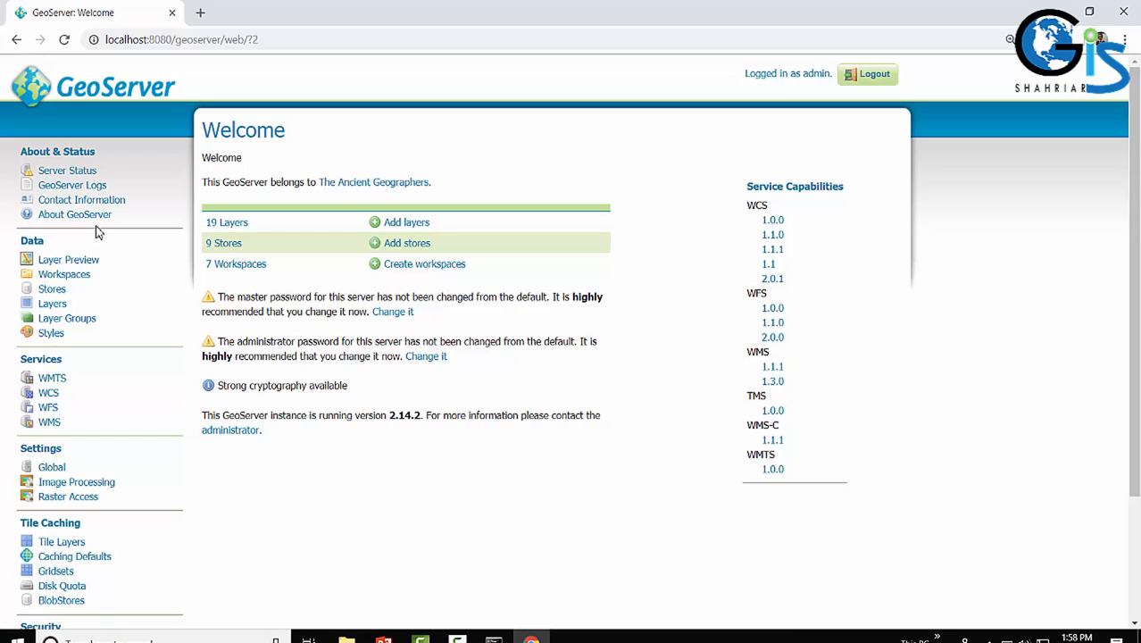
mouse_move(82, 200)
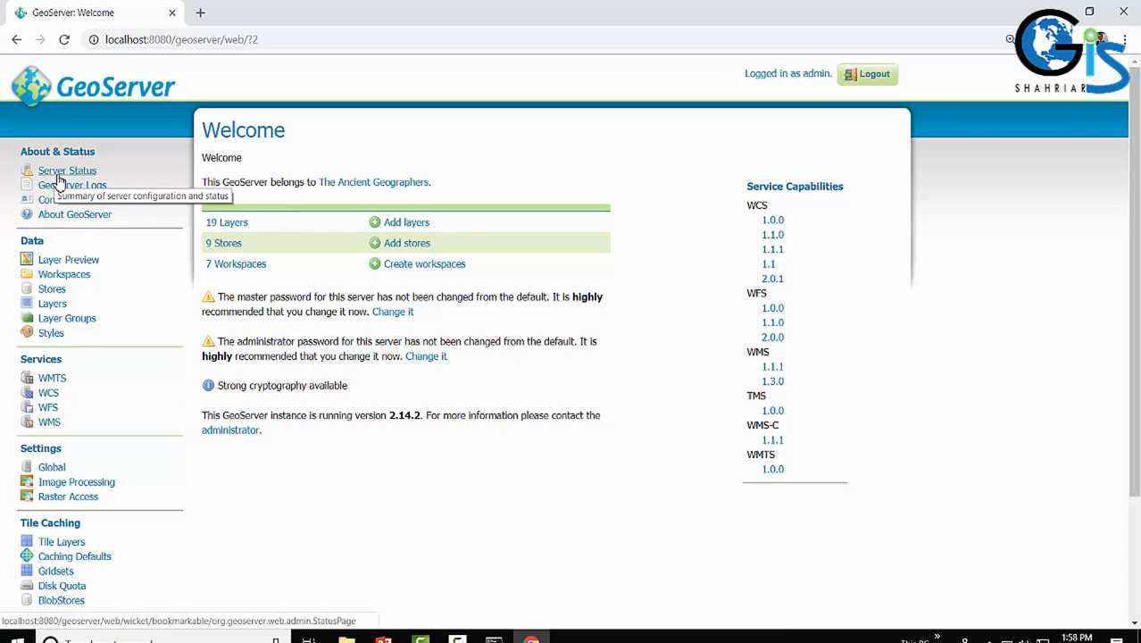
mouse_move(43, 259)
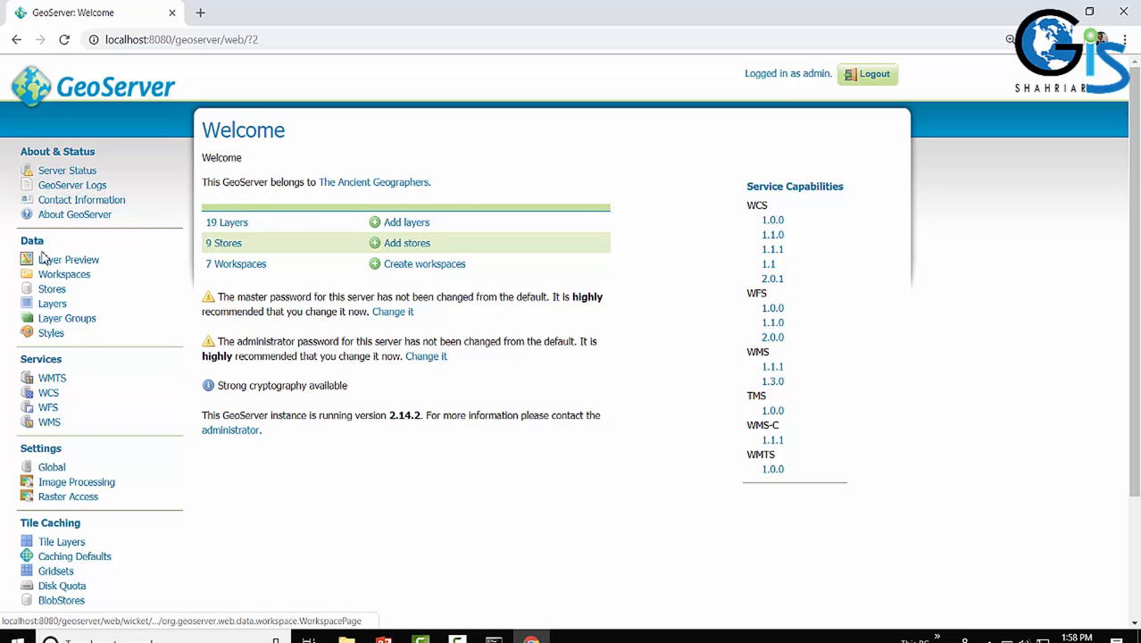